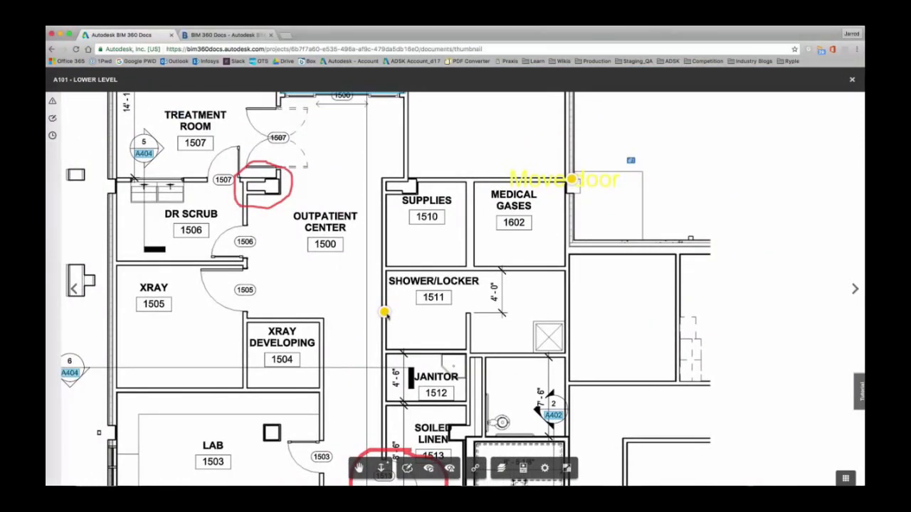
{"action": "mouse_move", "coordinate": [389, 227]}
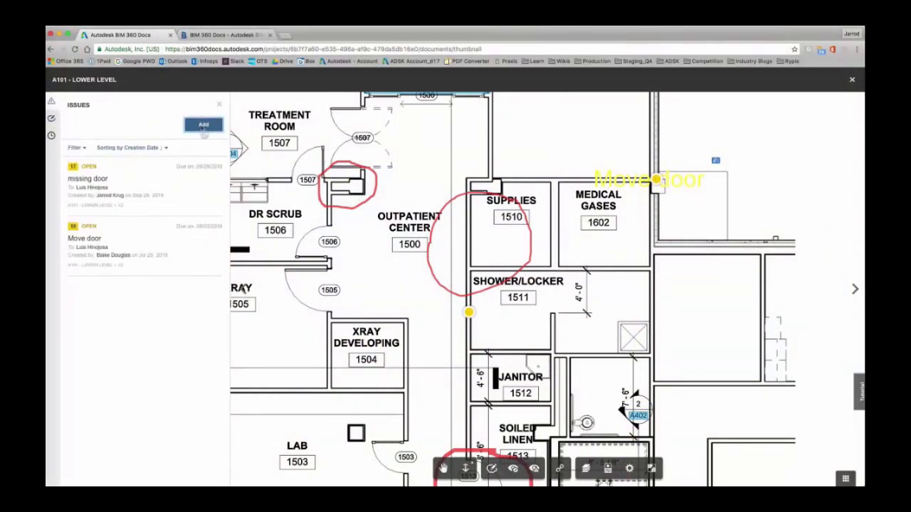
Draft a new Open issue titled 'Missing door' pinned beside Supplies 1510 on A101 Lower Level
{"action": "left_click", "coordinate": [204, 123]}
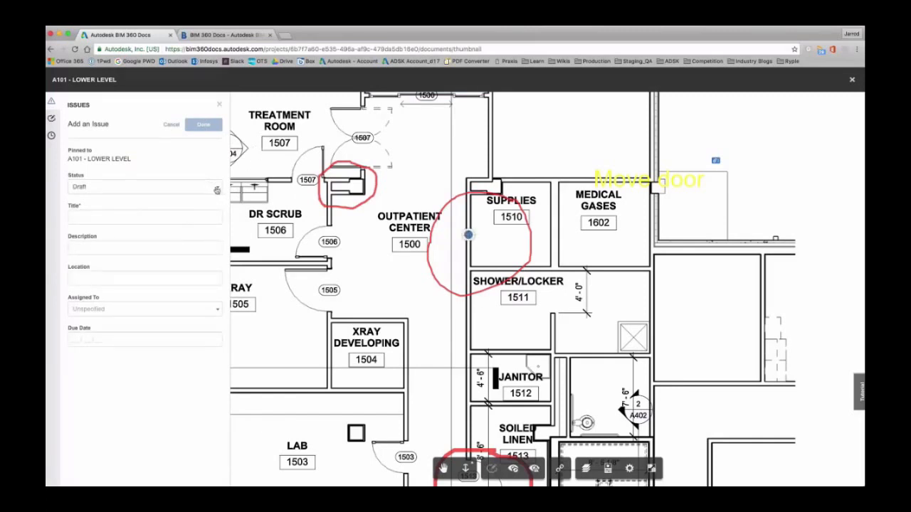
{"action": "left_click", "coordinate": [142, 185]}
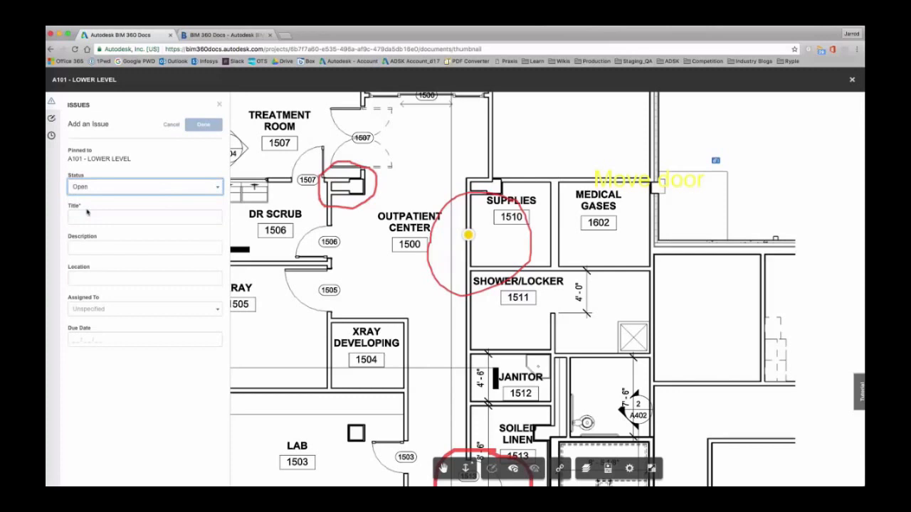
{"action": "left_click", "coordinate": [144, 217]}
{"action": "type", "text": "Missing"}
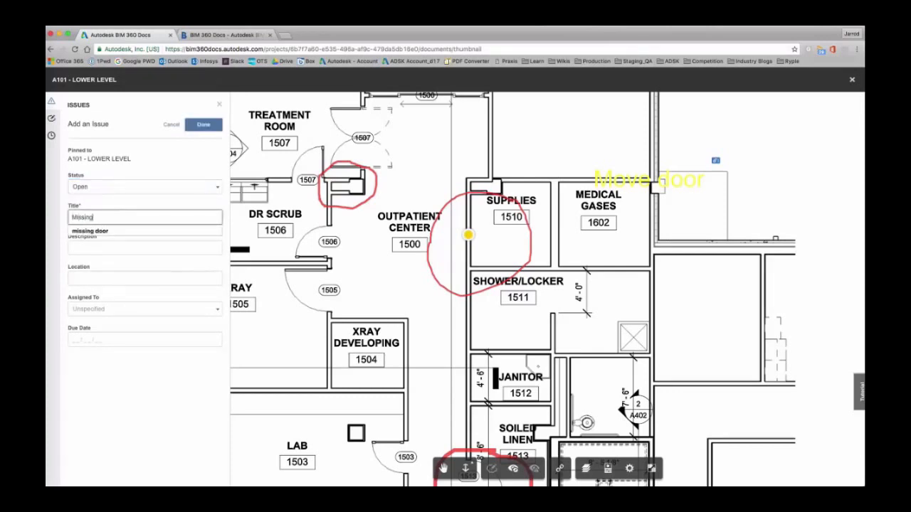
{"action": "left_click", "coordinate": [145, 248]}
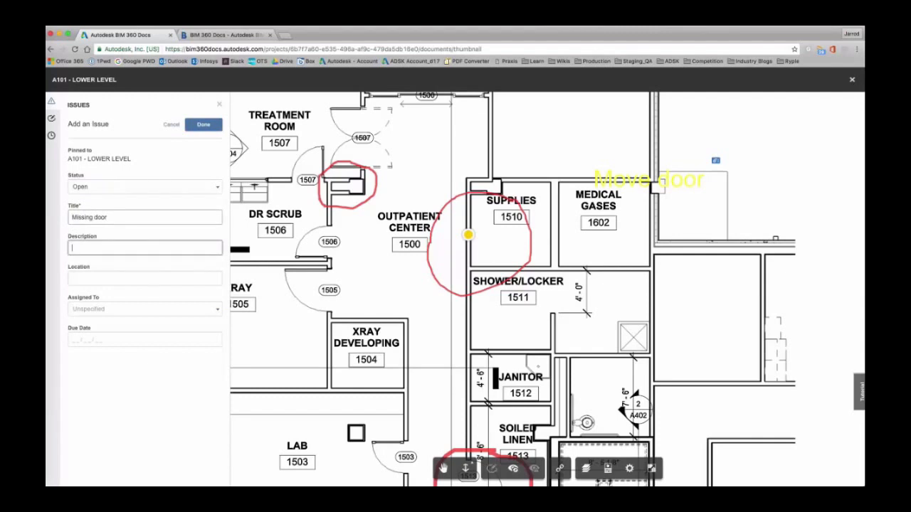